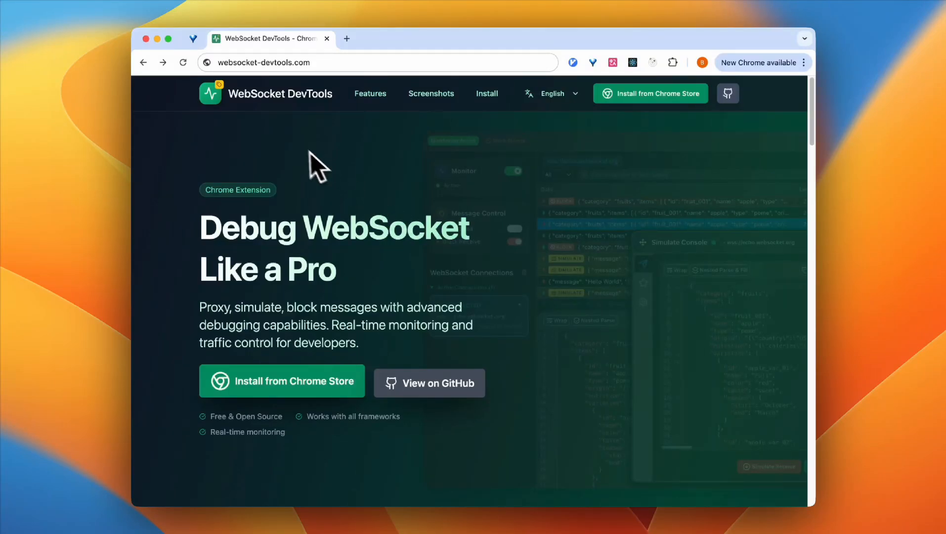
pyautogui.moveTo(326, 115)
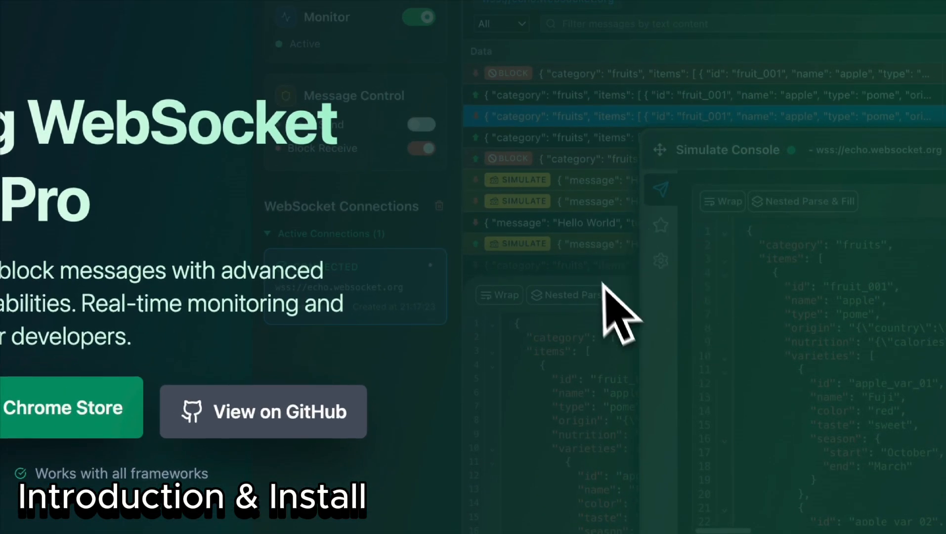
pyautogui.moveTo(462, 374)
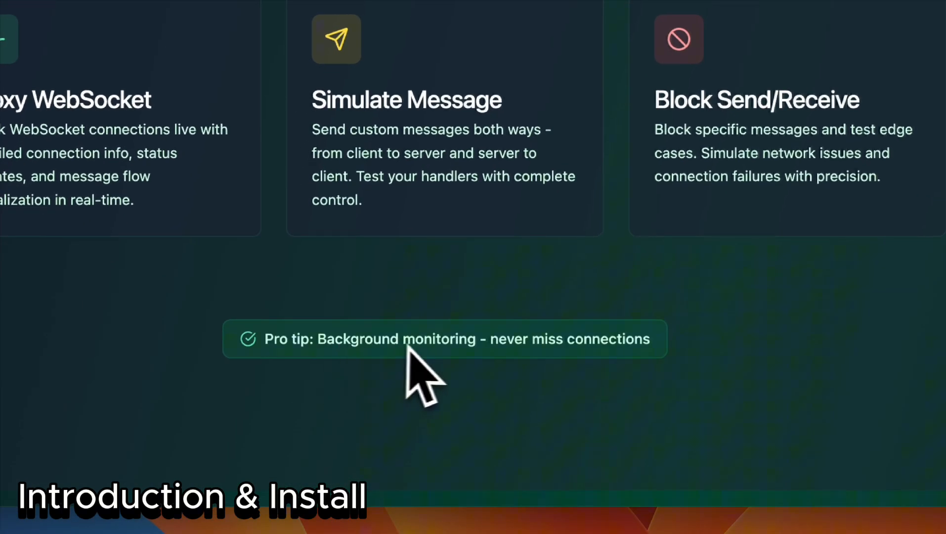
pyautogui.moveTo(670, 386)
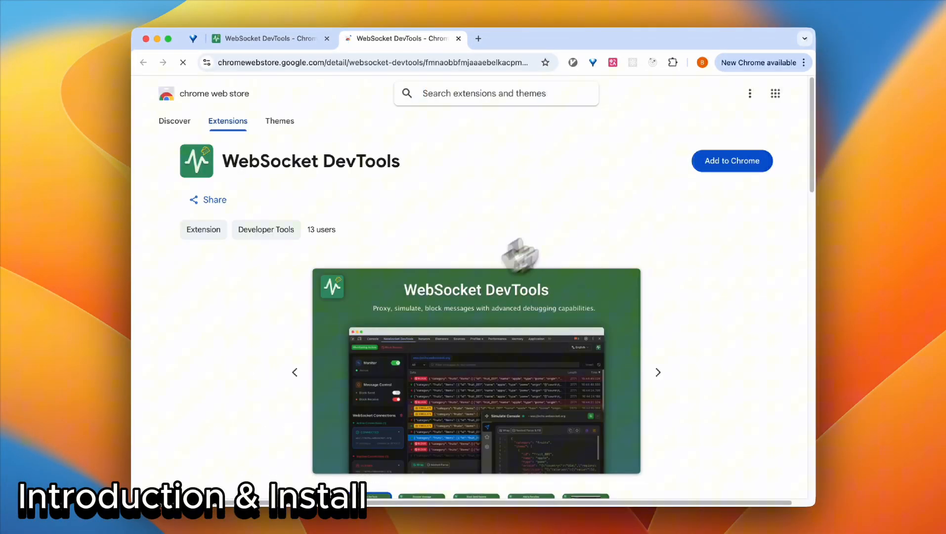
pyautogui.moveTo(731, 161)
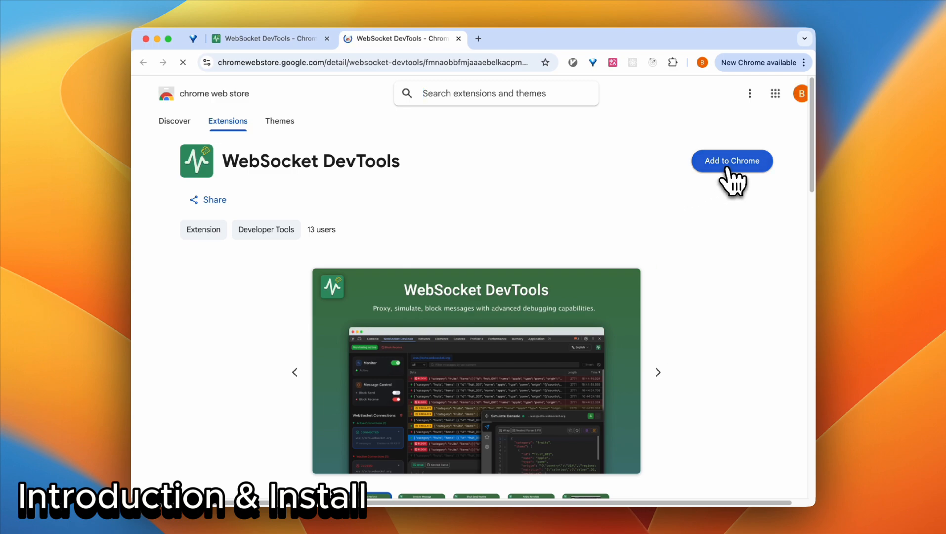
# Step: Add WebSocket DevTools to Chrome from its store listing and view its enabled popup
pyautogui.click(731, 161)
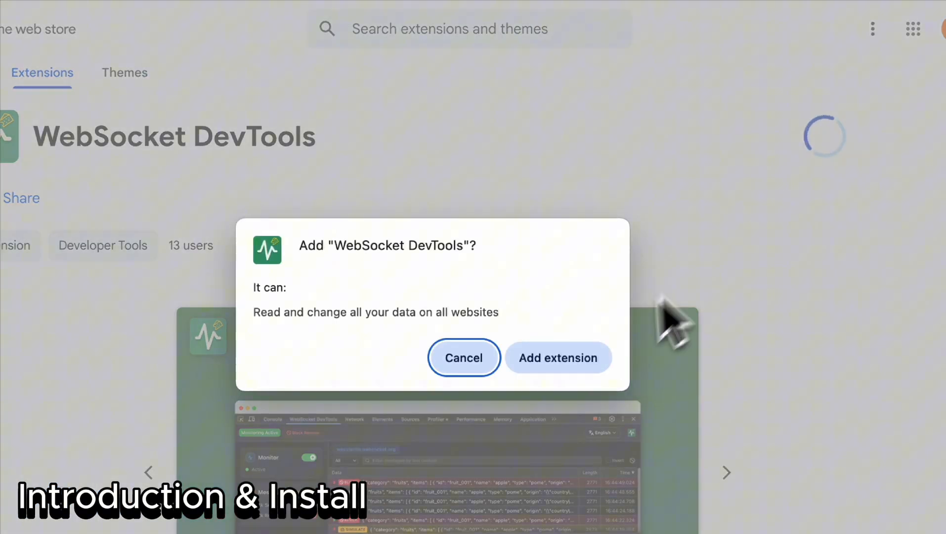
pyautogui.click(558, 357)
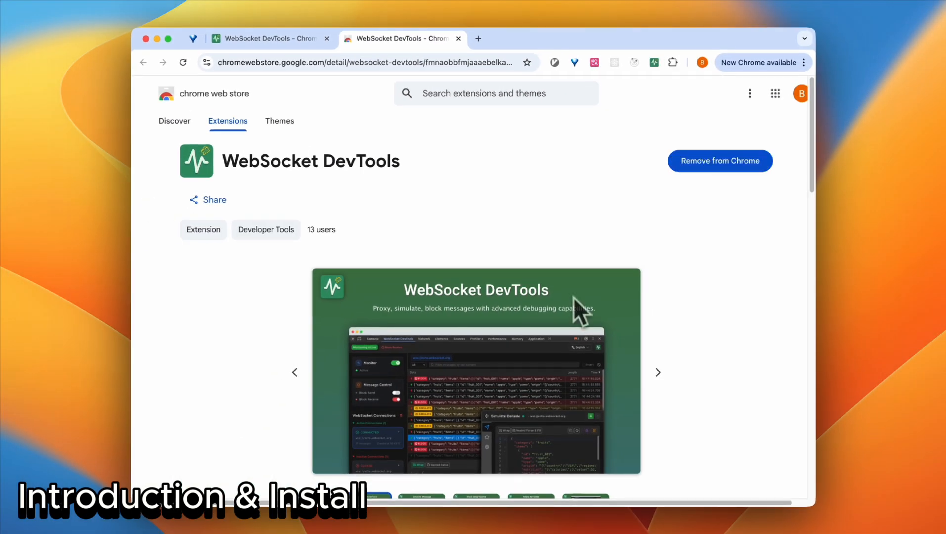
pyautogui.click(723, 33)
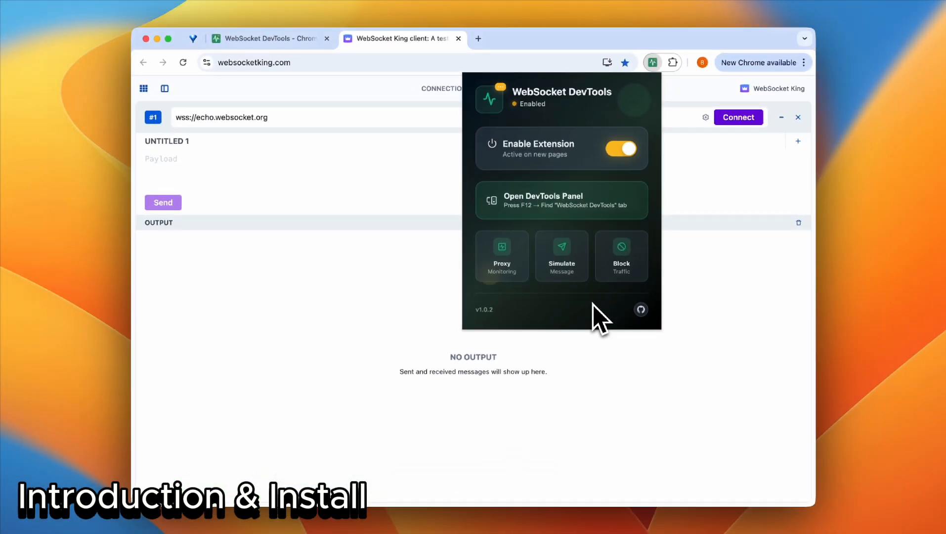
# Step: Dismiss the extension popup, connect to wss://echo.websocket.org, and send 'Hi'
pyautogui.click(652, 62)
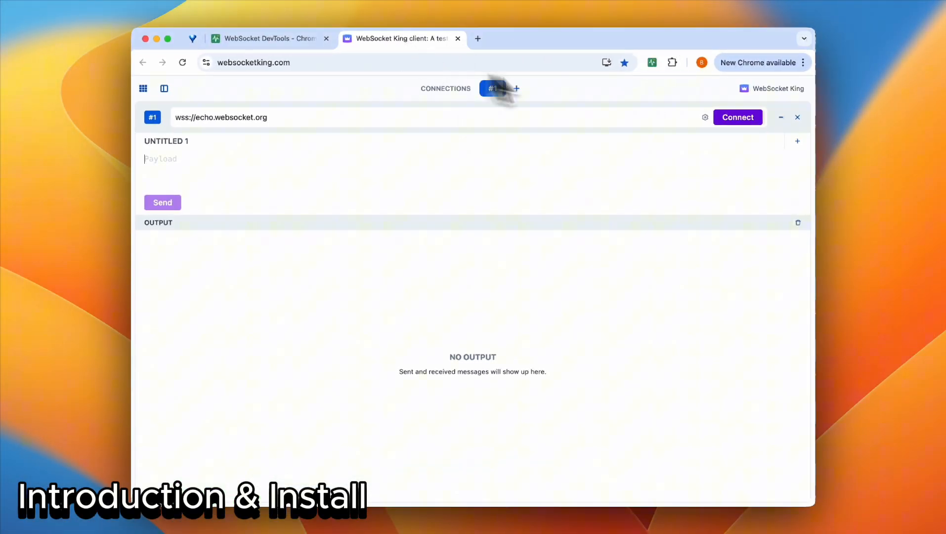
pyautogui.click(738, 117)
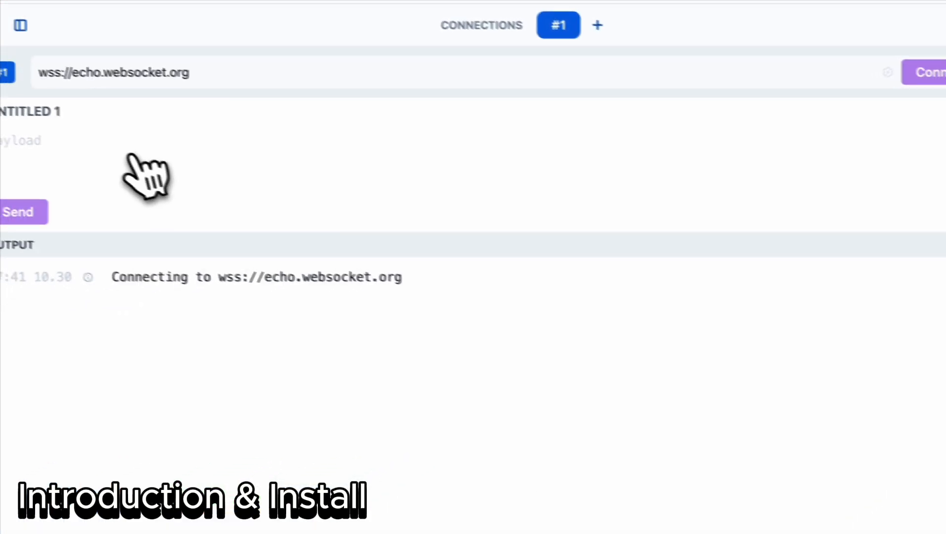
pyautogui.write('Hi')
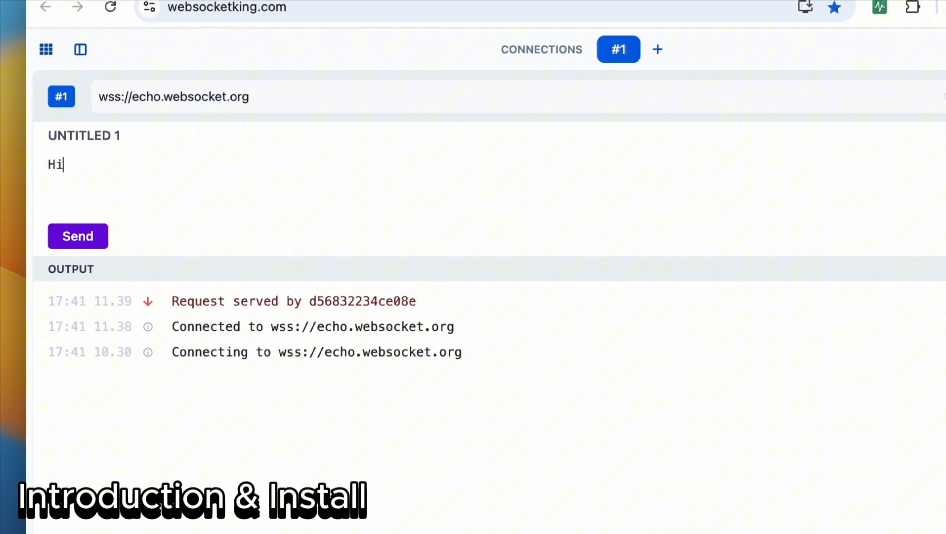
pyautogui.click(77, 236)
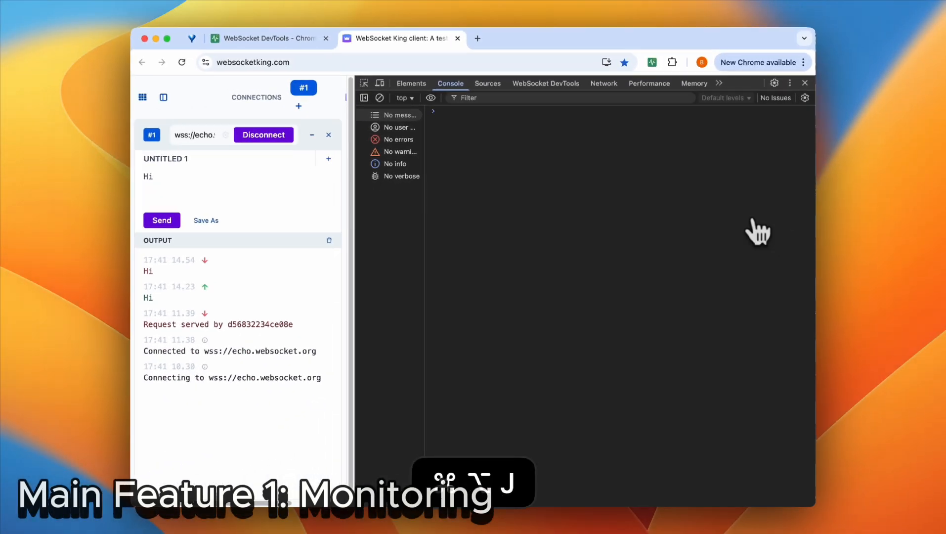
# Step: Open the WebSocket DevTools panel on the echo.websocket.org connection and send 'Hi 1'
pyautogui.click(545, 84)
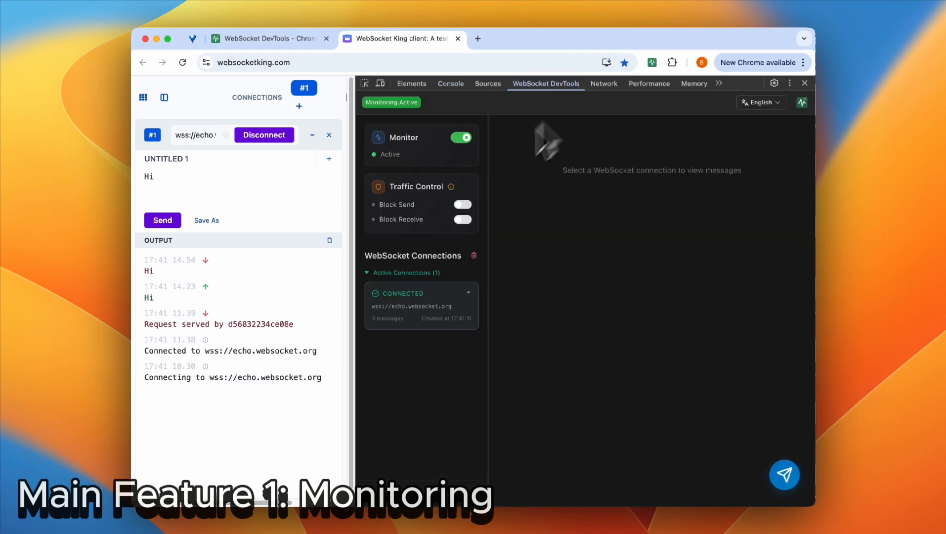
pyautogui.click(421, 304)
pyautogui.write(' 1')
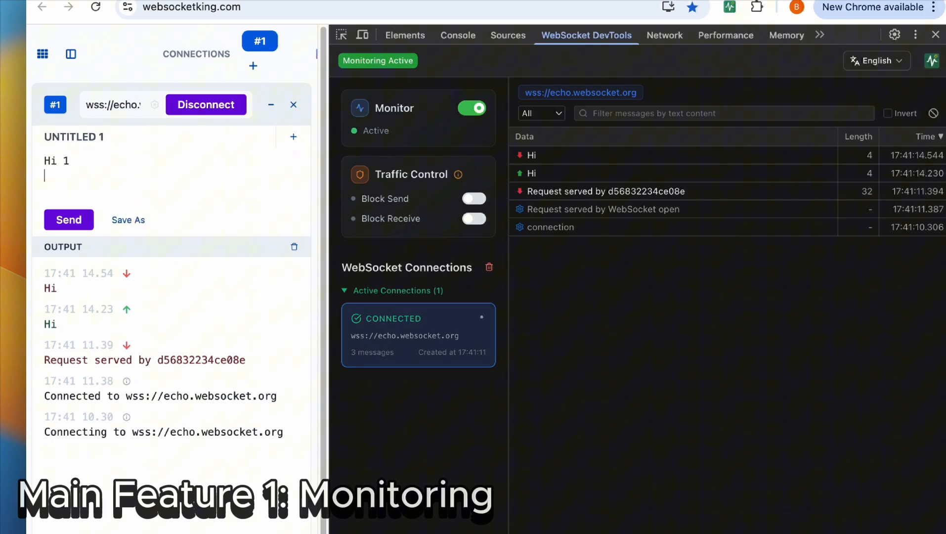
pyautogui.click(68, 219)
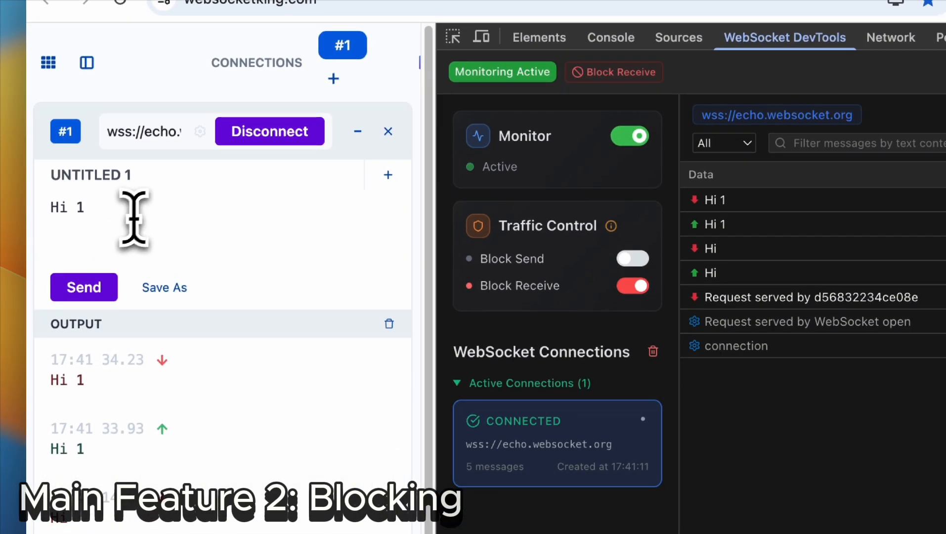
# Step: Block the echoed 'Hi 2' and outgoing 'Hi 3', then inspect a BLOCK row
pyautogui.click(83, 286)
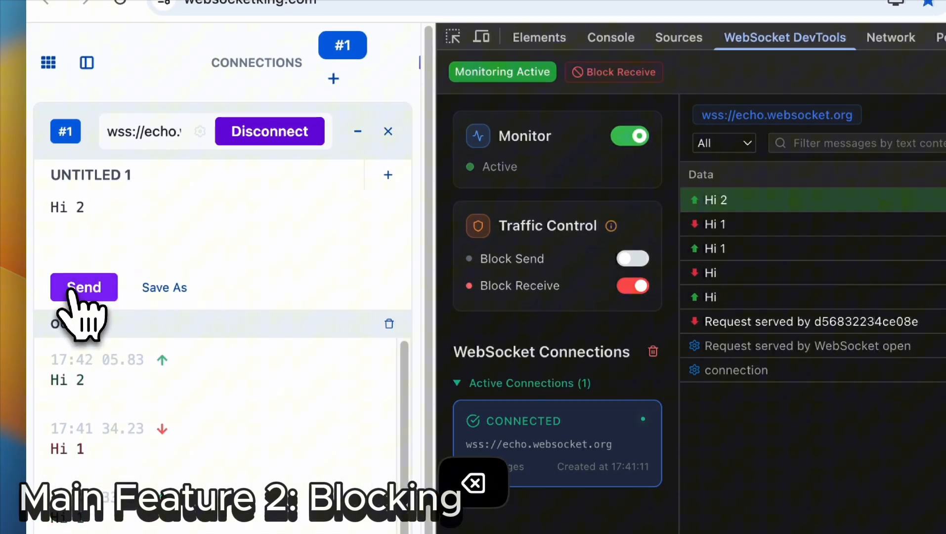
pyautogui.click(83, 287)
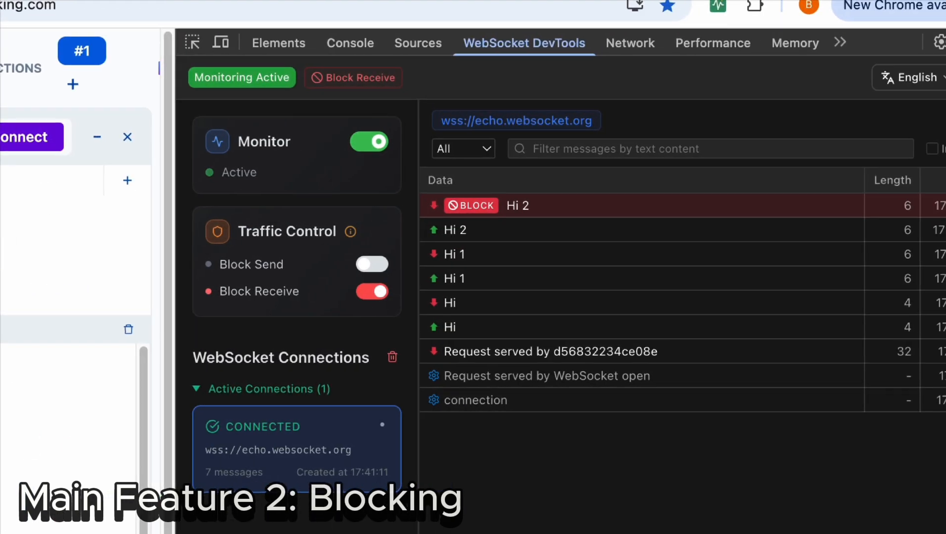
pyautogui.moveTo(519, 235)
pyautogui.write('Hi 3')
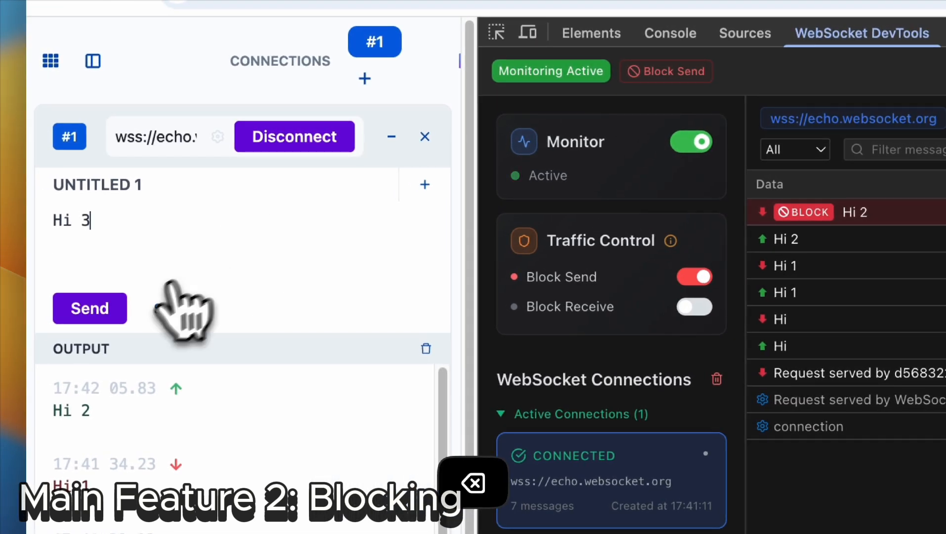
pyautogui.click(89, 309)
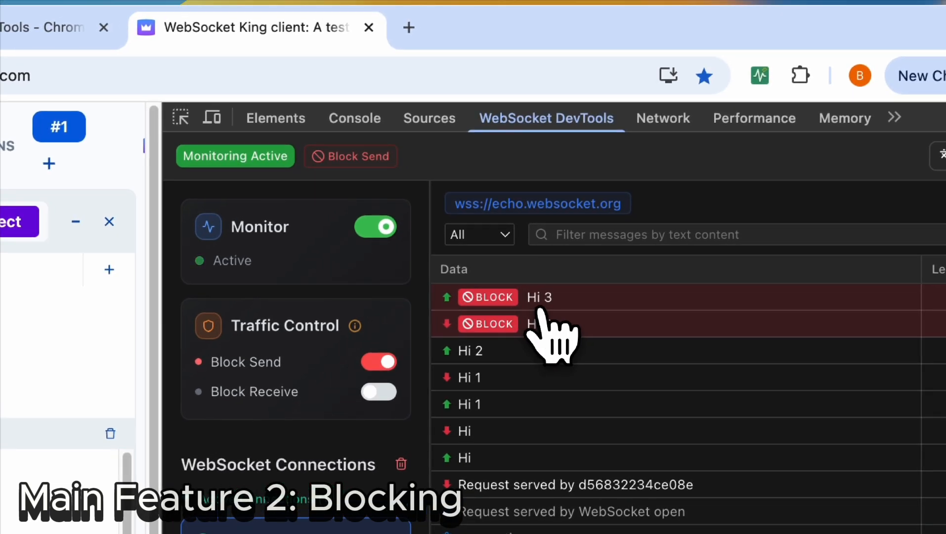
pyautogui.click(378, 391)
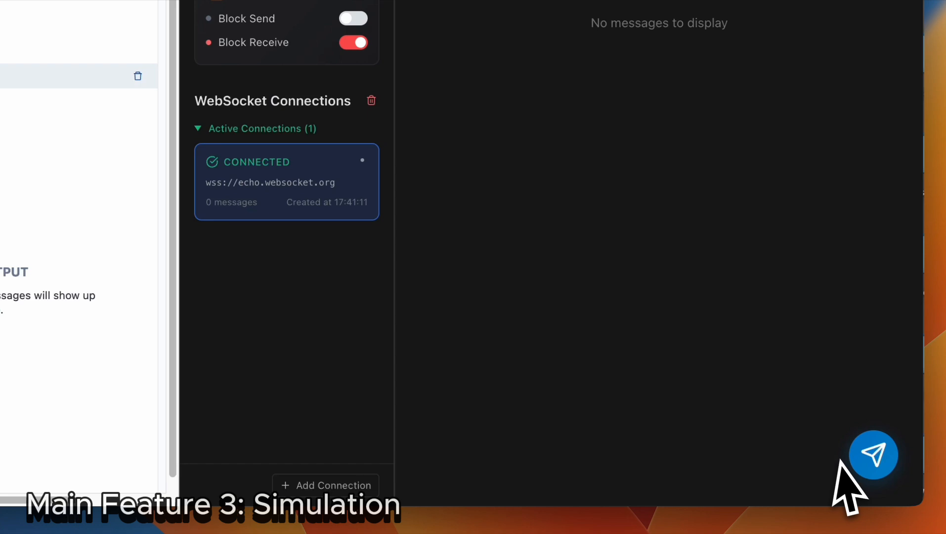
pyautogui.moveTo(870, 455)
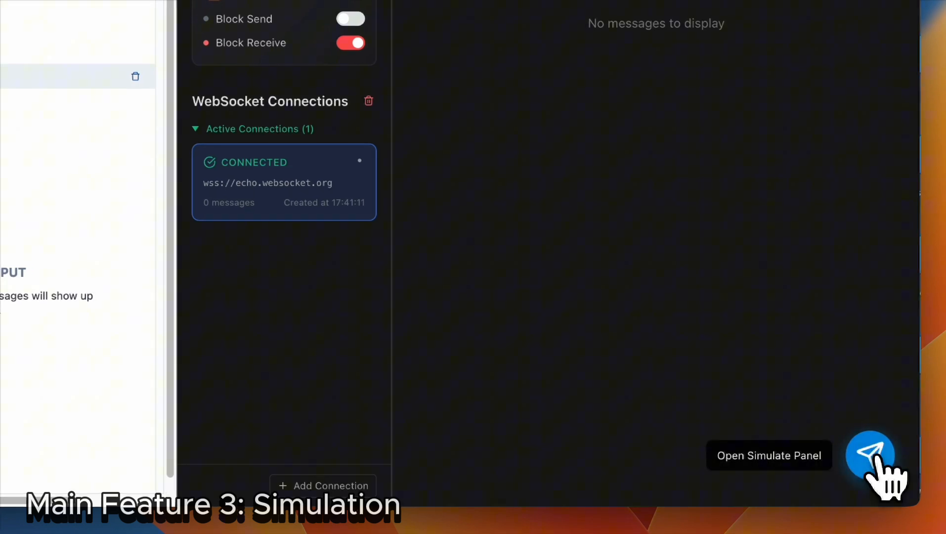
# Step: Simulate sending and receiving the Hello World message, then minimize the Simulate Console
pyautogui.click(870, 453)
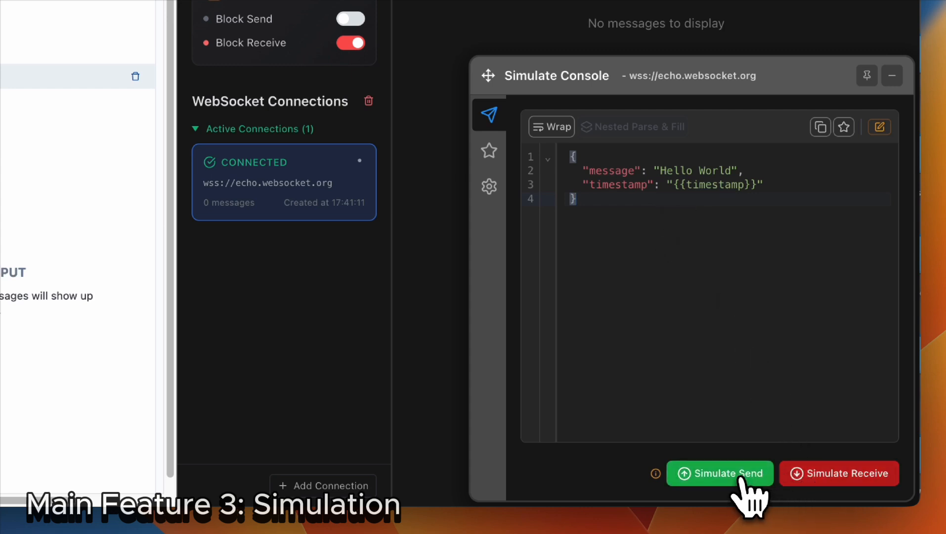
pyautogui.click(719, 473)
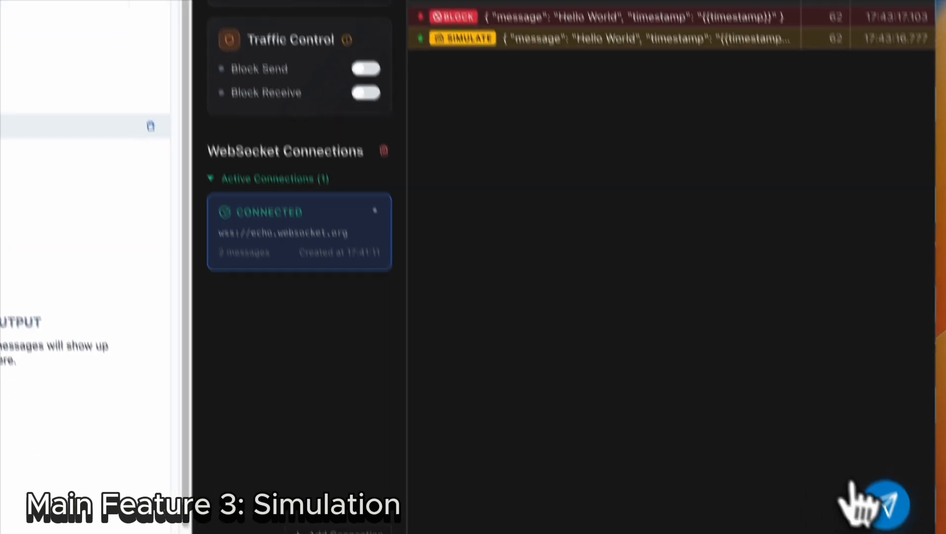
pyautogui.click(749, 478)
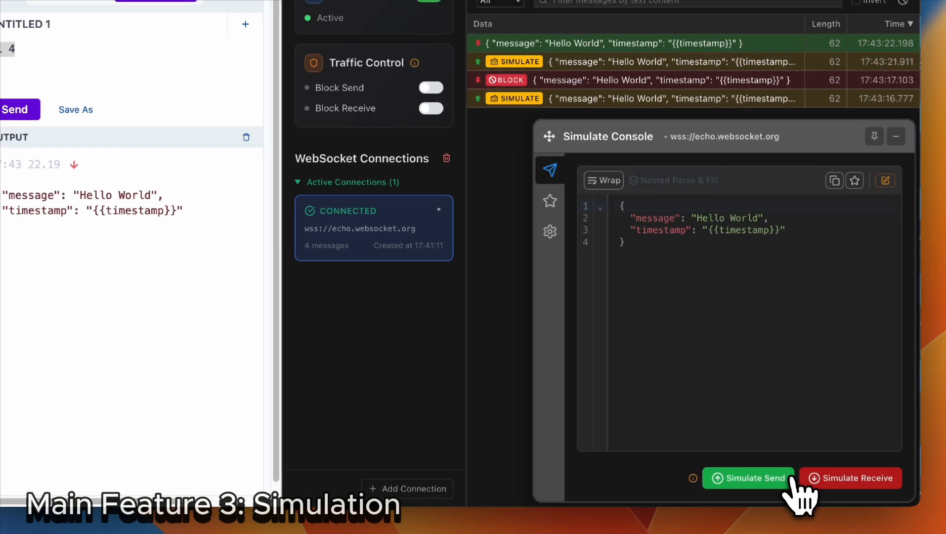
pyautogui.click(747, 478)
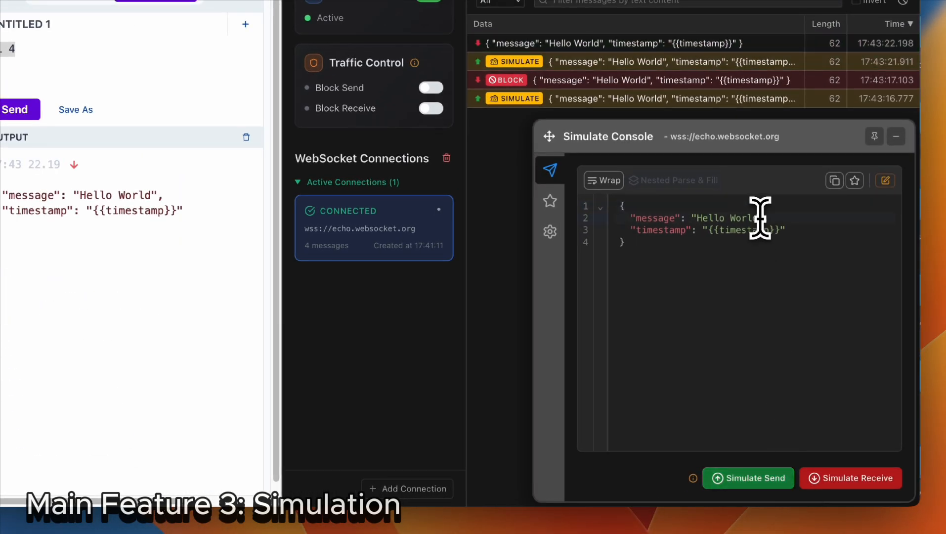
pyautogui.click(850, 478)
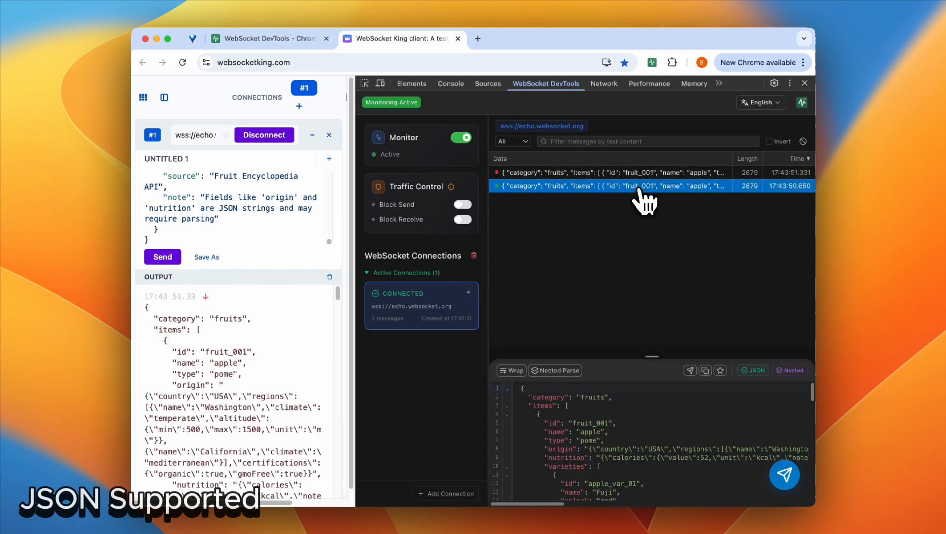
# Step: View the fruit catalogue message, toggle Nested Parse off, copy it, and send it to the simulator
pyautogui.click(652, 172)
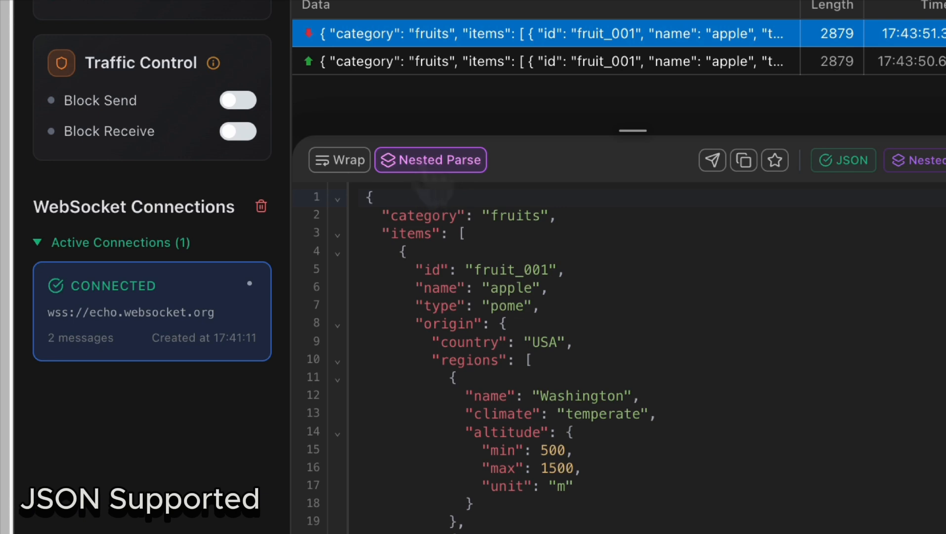
pyautogui.moveTo(507, 272)
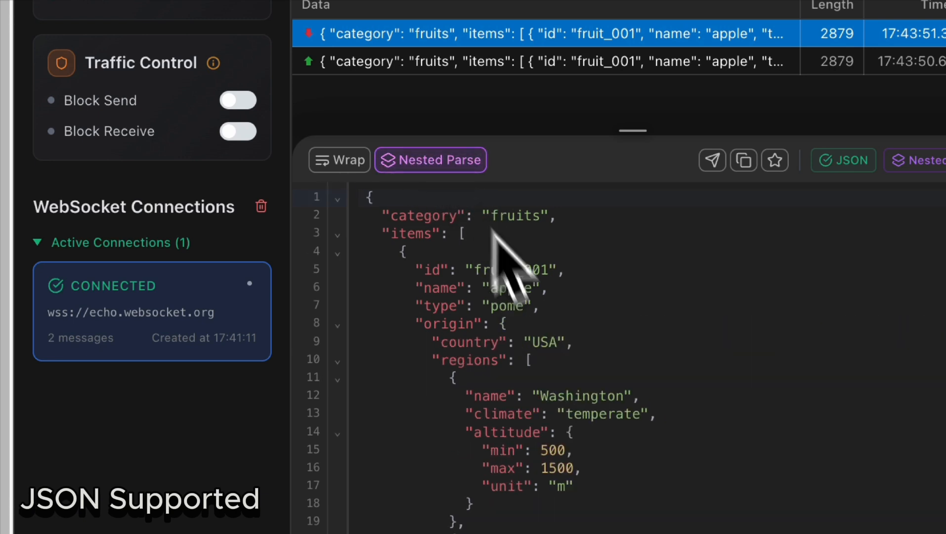
pyautogui.click(430, 160)
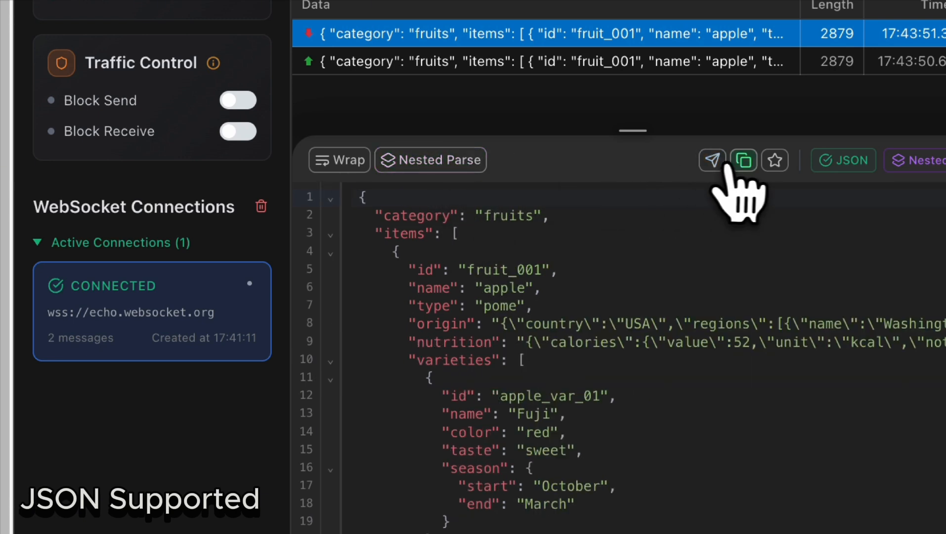
pyautogui.click(744, 159)
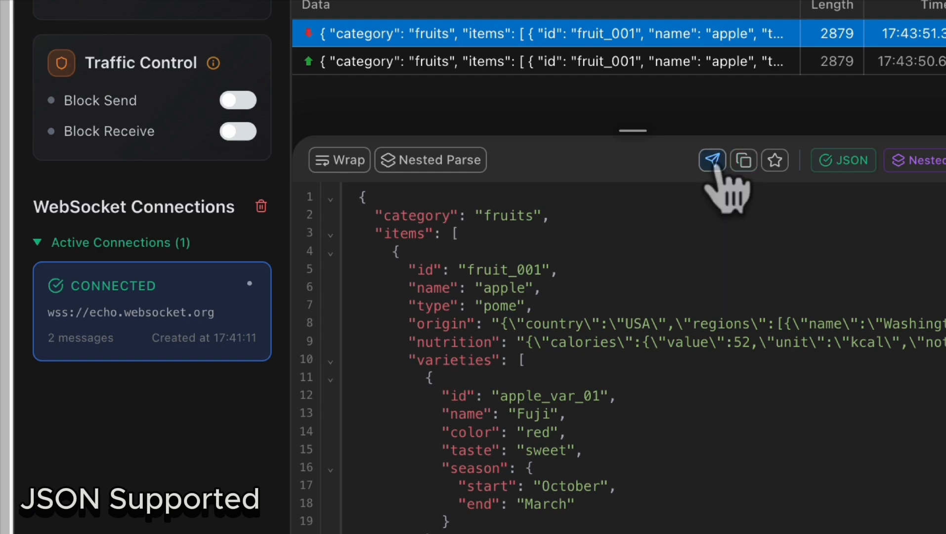
pyautogui.click(712, 159)
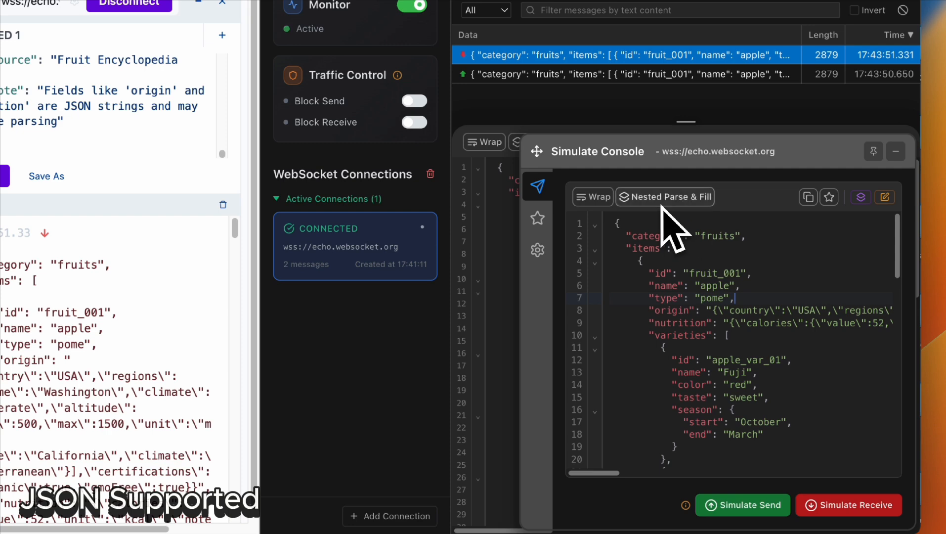
# Step: Nested-parse the fruit message, change country USA to CHINA, and simulate sending it
pyautogui.click(663, 197)
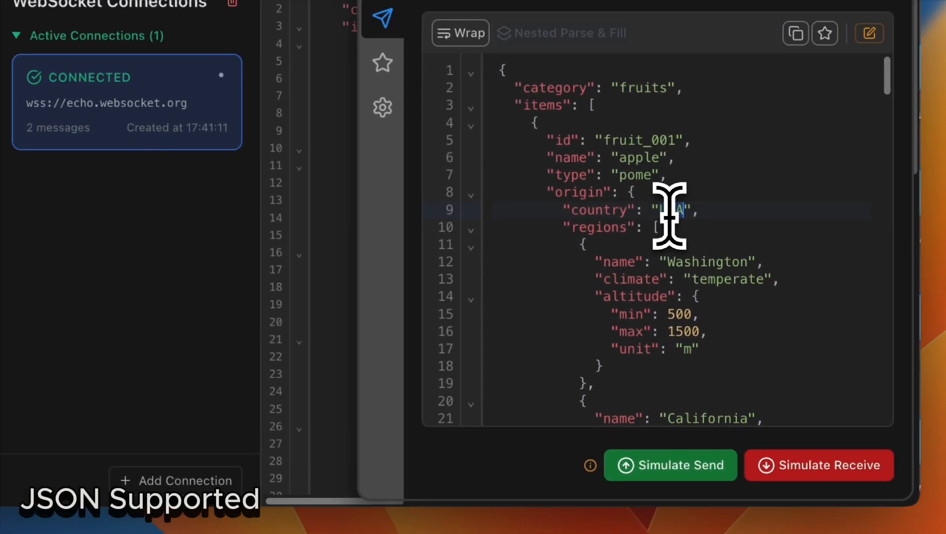
pyautogui.write('CHINA')
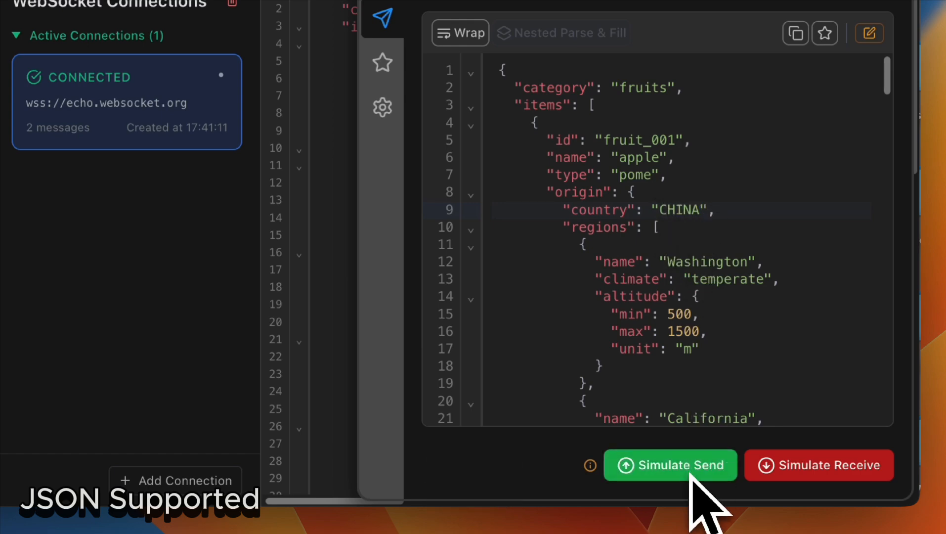
pyautogui.click(669, 465)
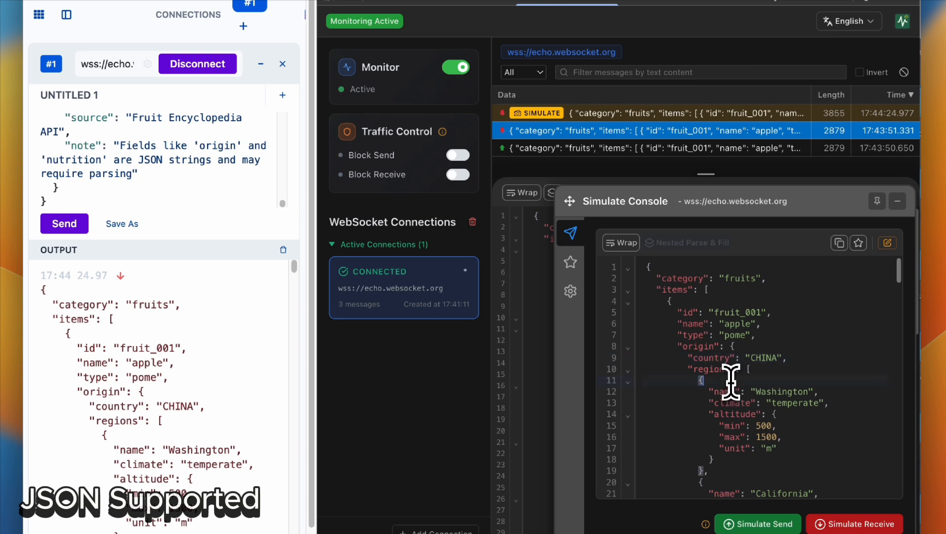
pyautogui.click(757, 523)
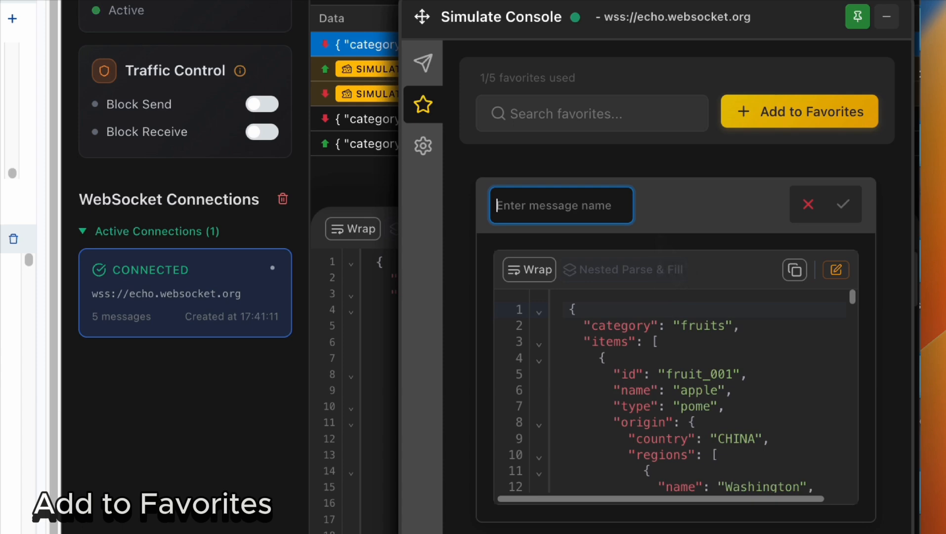
# Step: Save the edited payload as favorite 'Fruit' and replay it as simulated send and receive
pyautogui.write('Fruit')
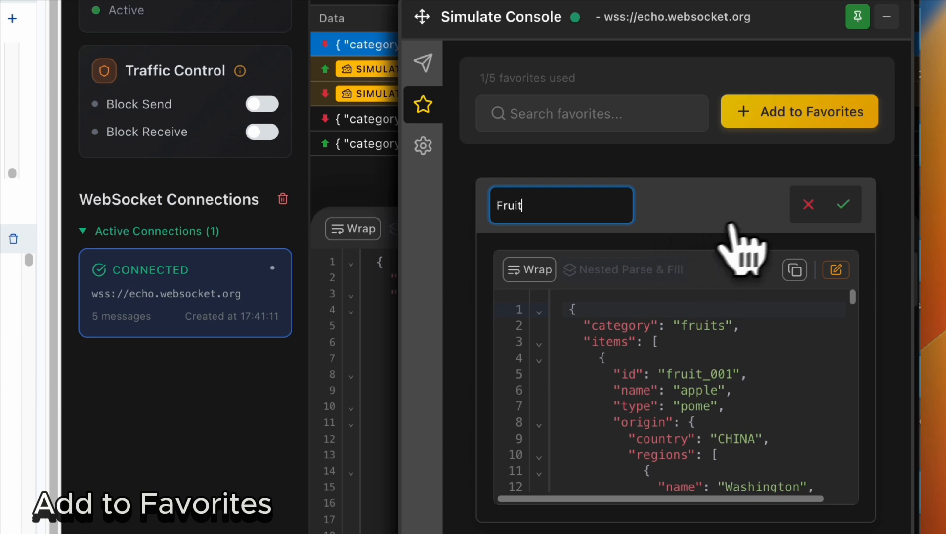
pyautogui.click(844, 203)
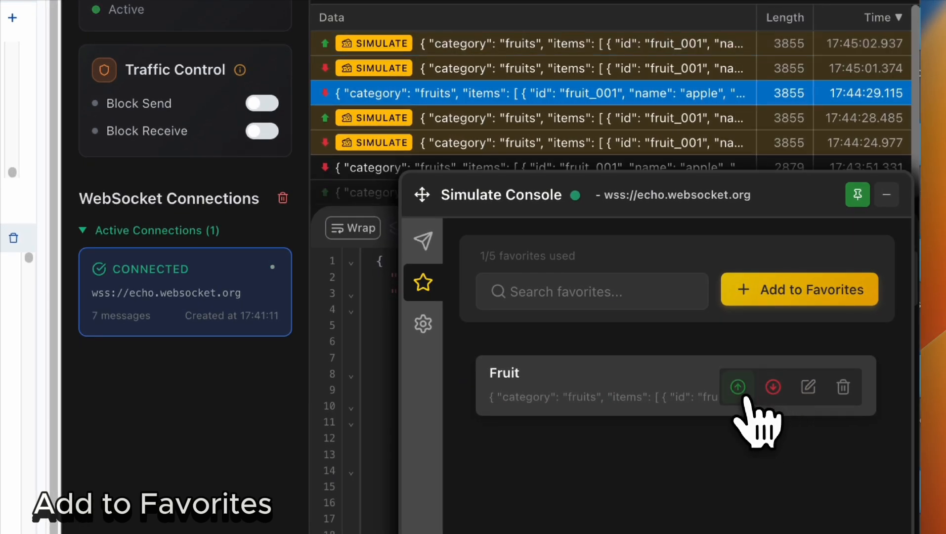
pyautogui.click(736, 387)
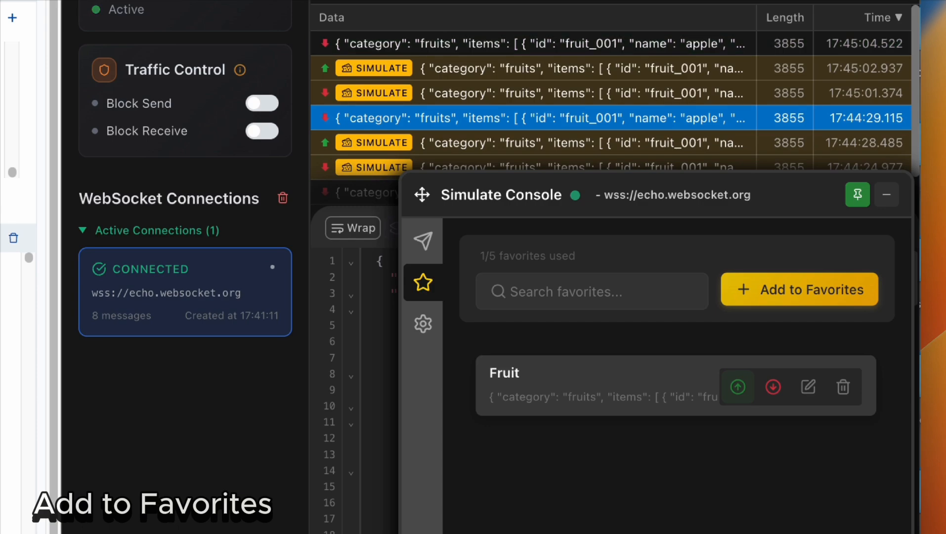
pyautogui.click(423, 324)
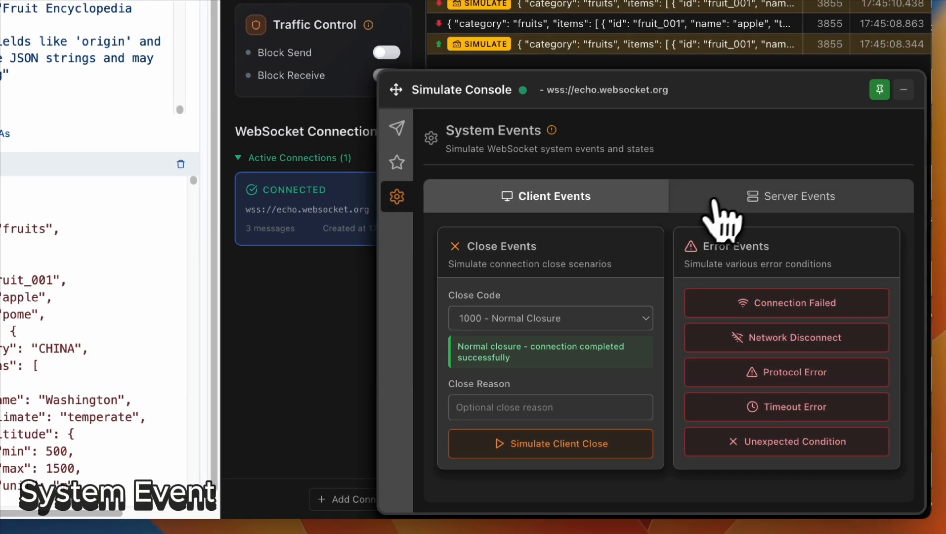
pyautogui.moveTo(588, 209)
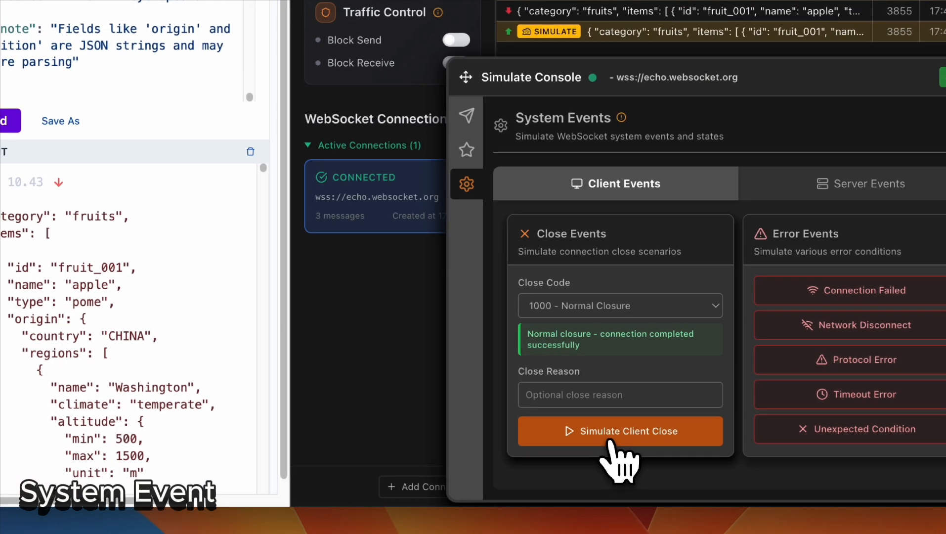
# Step: Simulate a client close with code 1000, then close the new echo connection
pyautogui.click(618, 430)
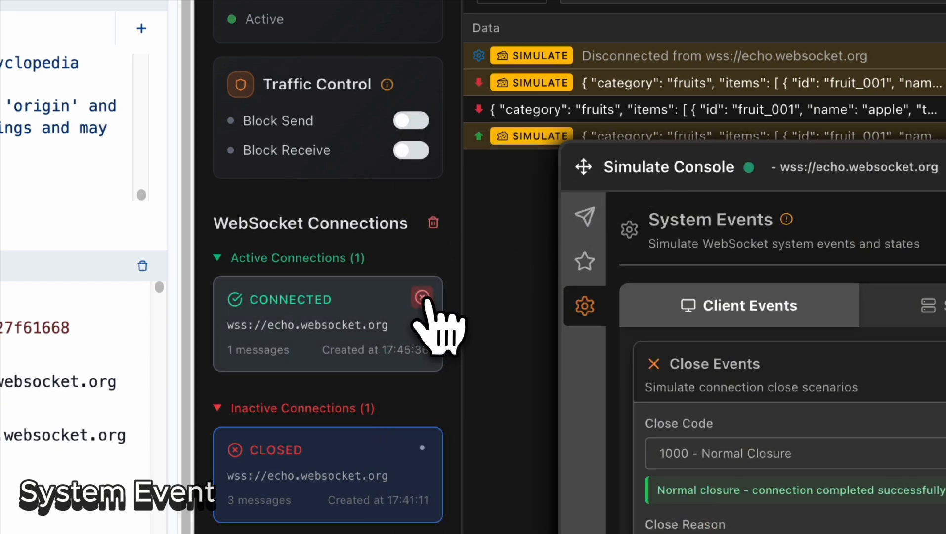
pyautogui.click(423, 298)
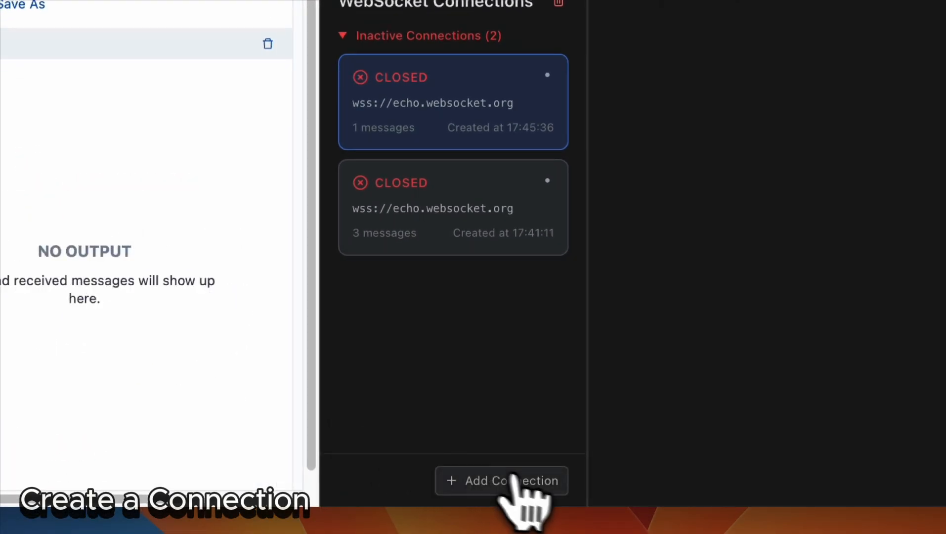
# Step: Add and connect a manual connection to wss://echo.websocket.org, then return to Simulate Send
pyautogui.click(502, 480)
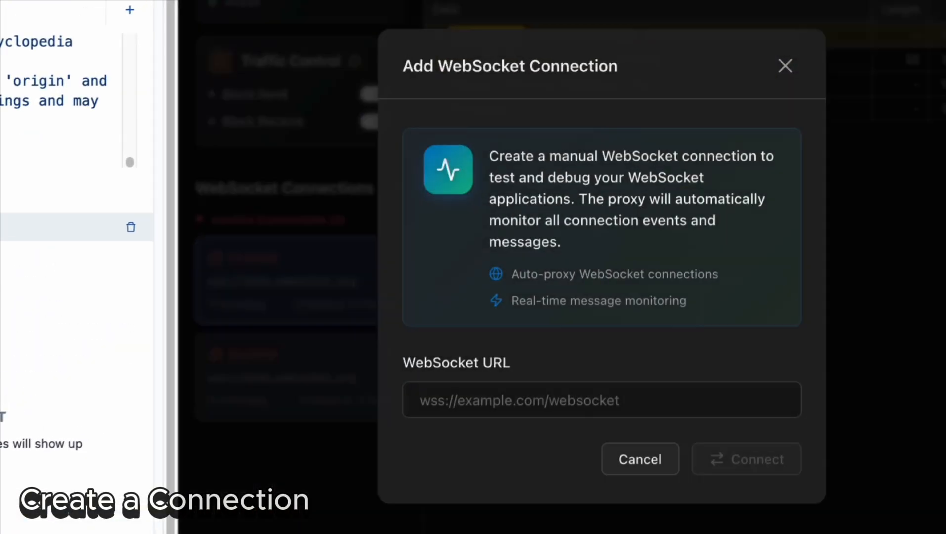
pyautogui.click(598, 404)
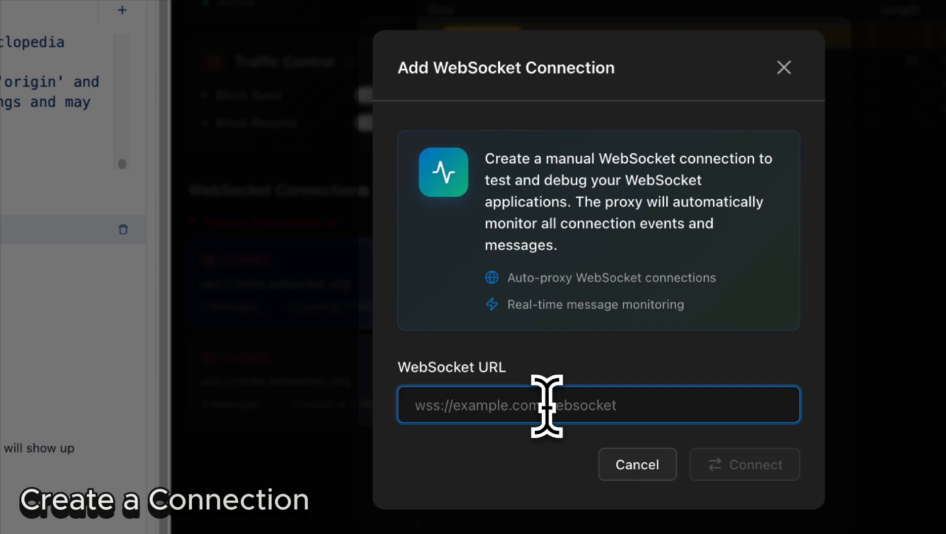
pyautogui.write('wss://echo.websocket.org')
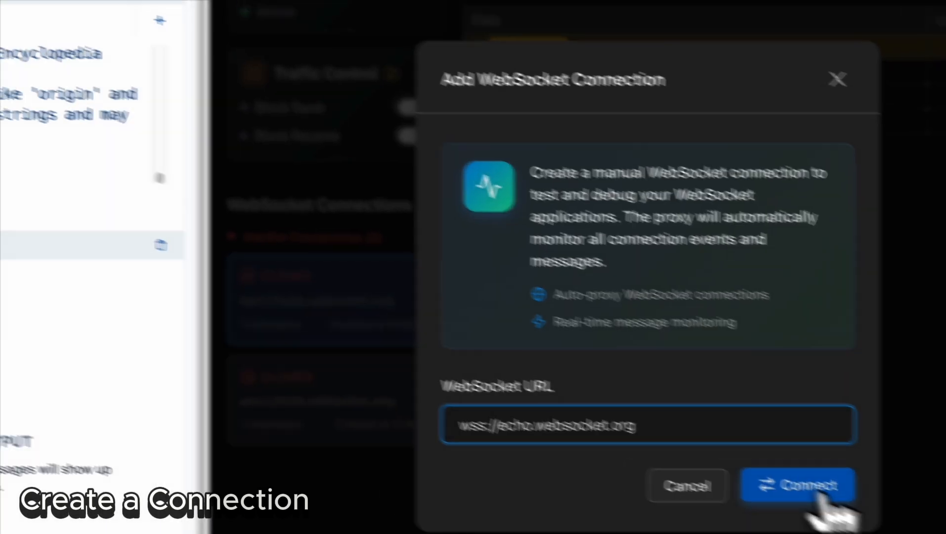
pyautogui.click(796, 484)
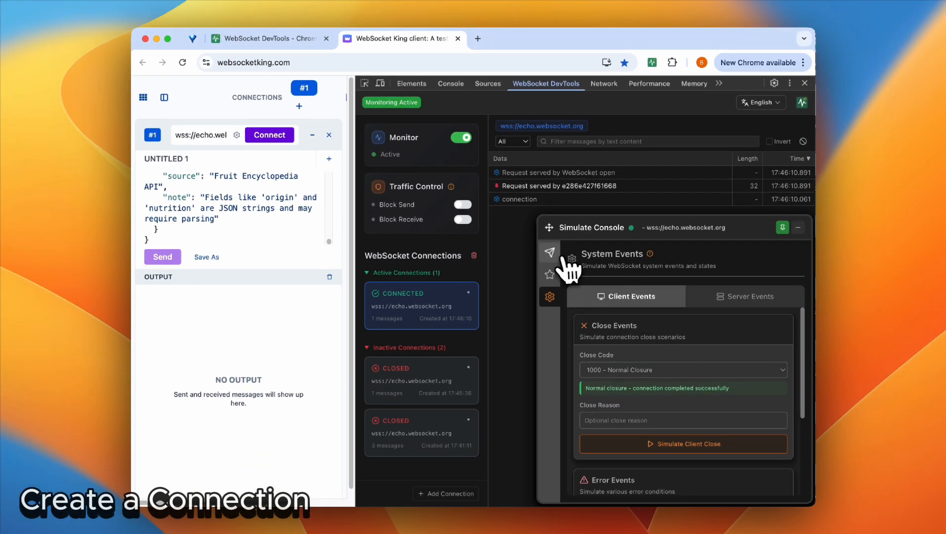
pyautogui.click(550, 252)
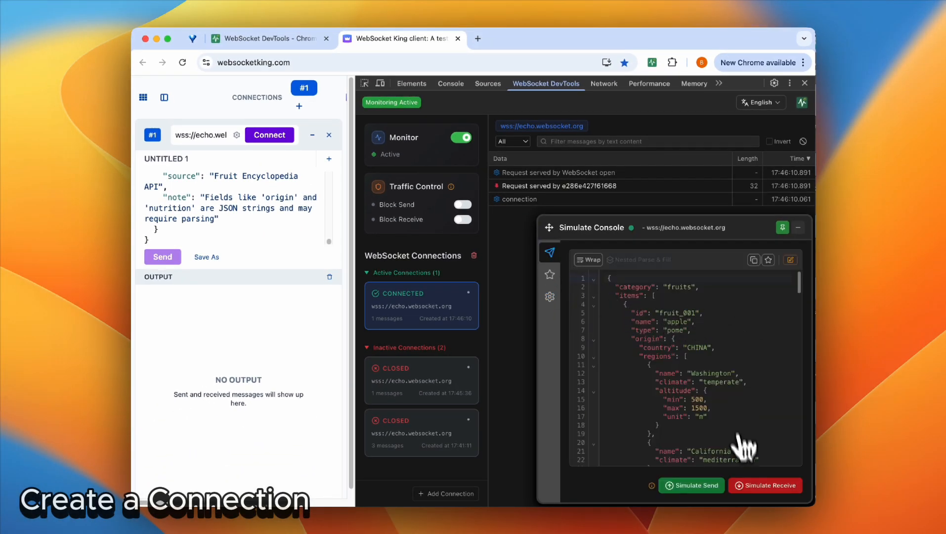